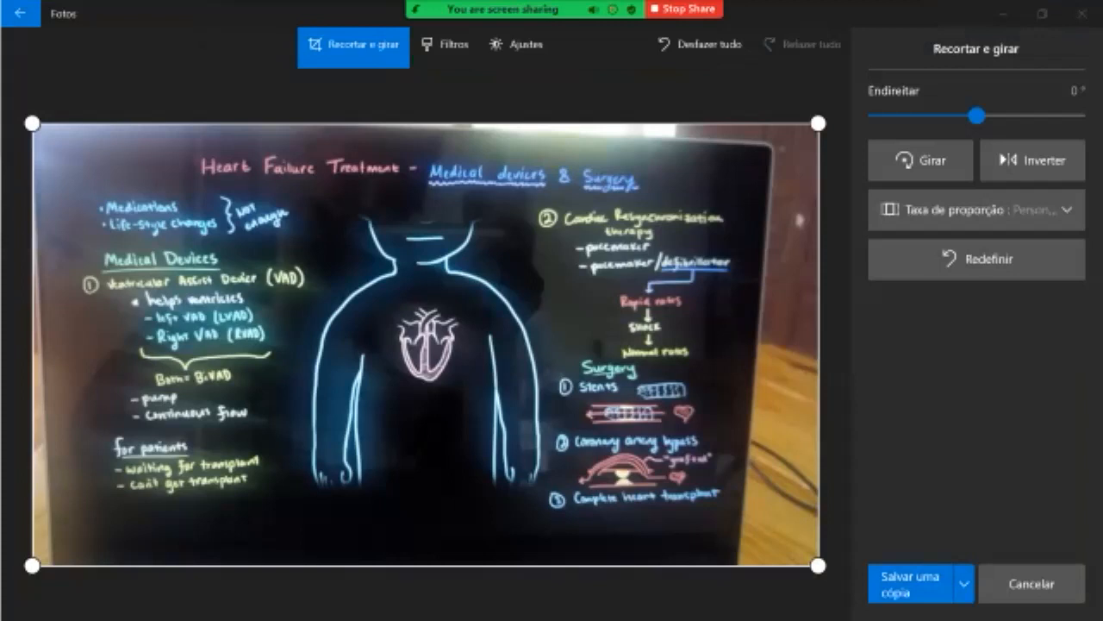
pyautogui.moveTo(352, 181)
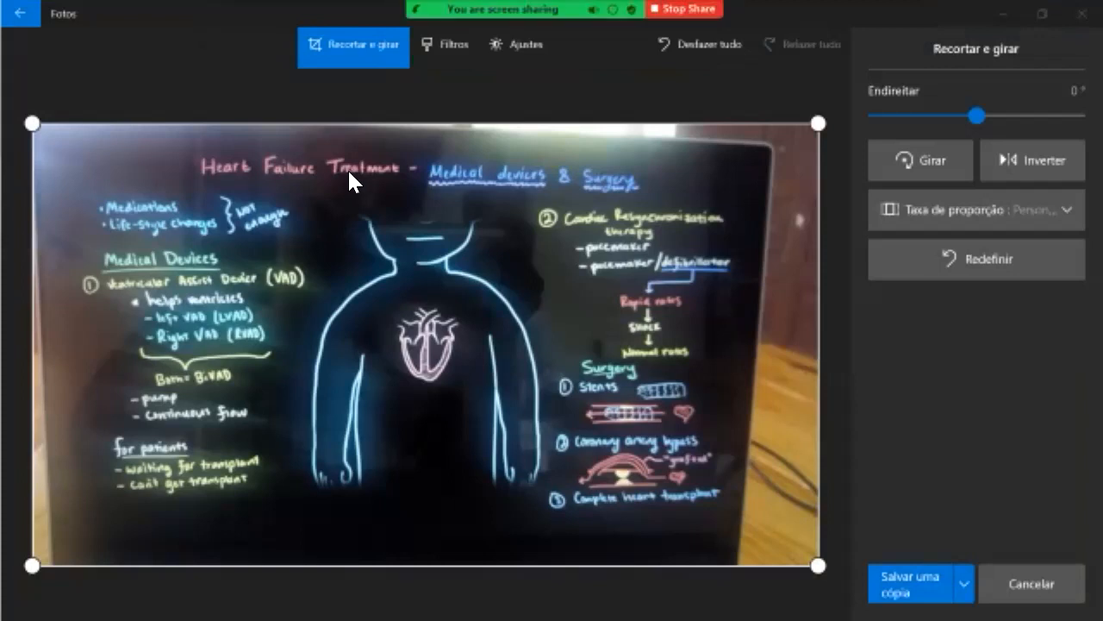
pyautogui.moveTo(353, 190)
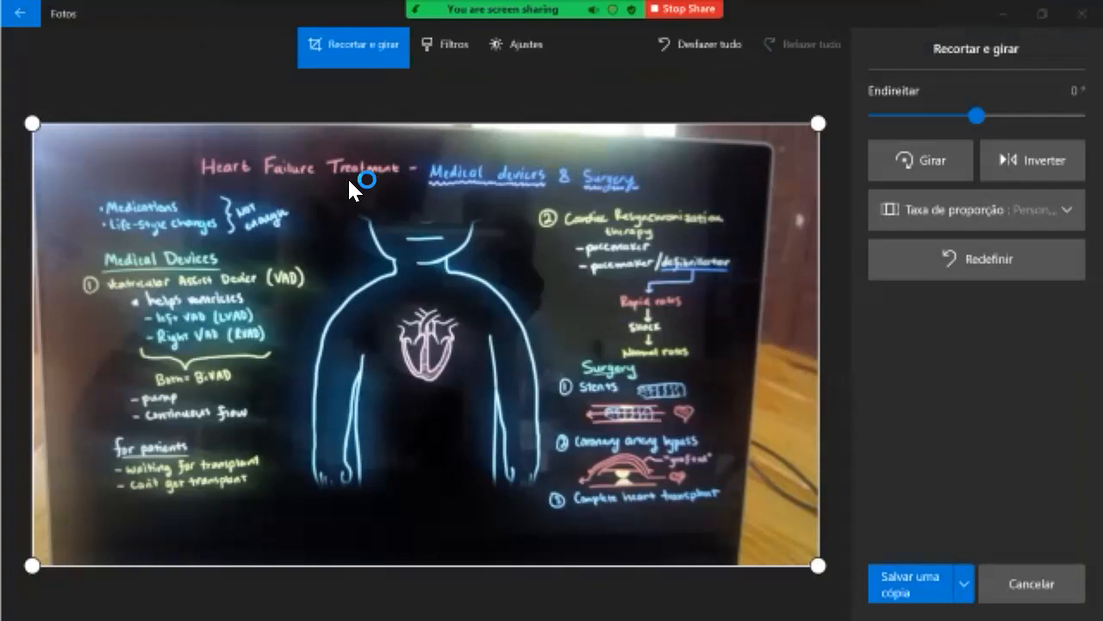
pyautogui.moveTo(353, 191)
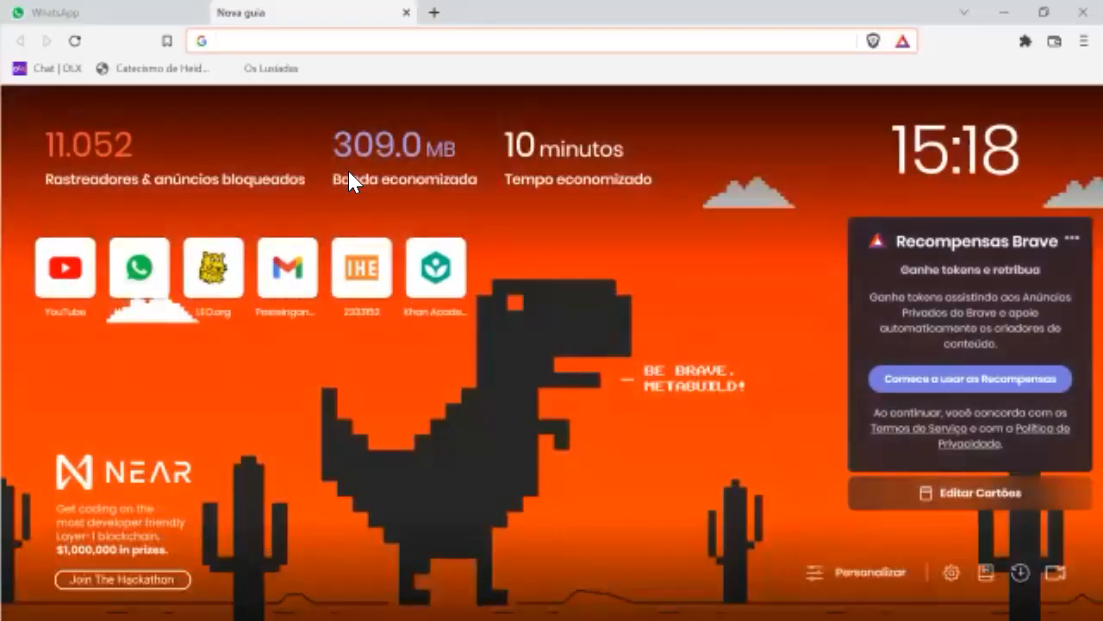
# - Enter the Google search 'ventricular assist device' in the Brave address bar
pyautogui.write('ventric')
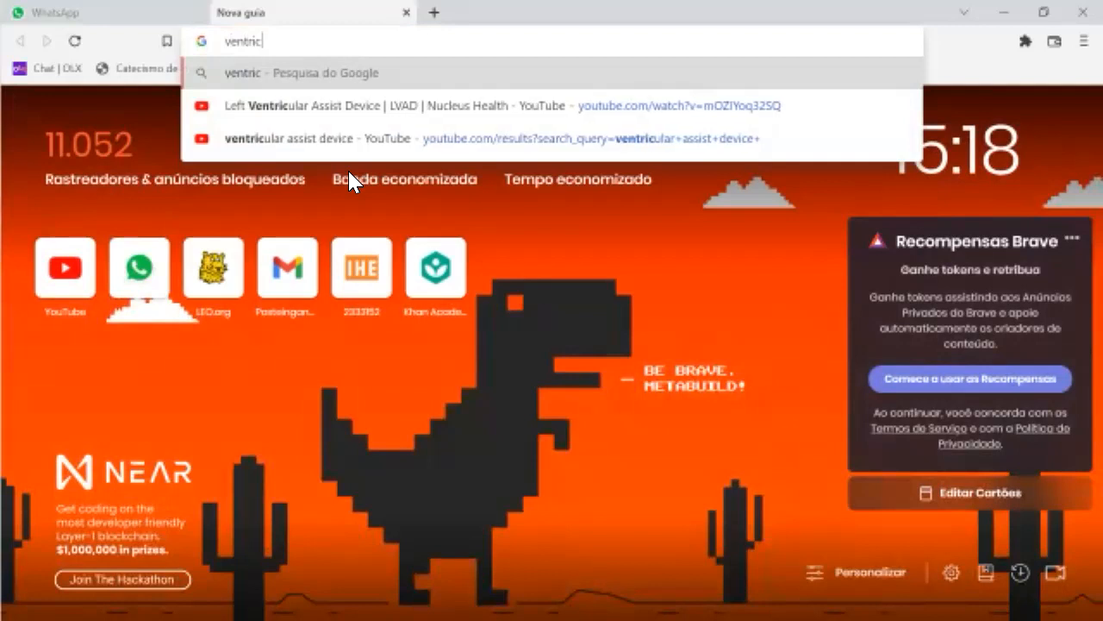
pyautogui.write('ular')
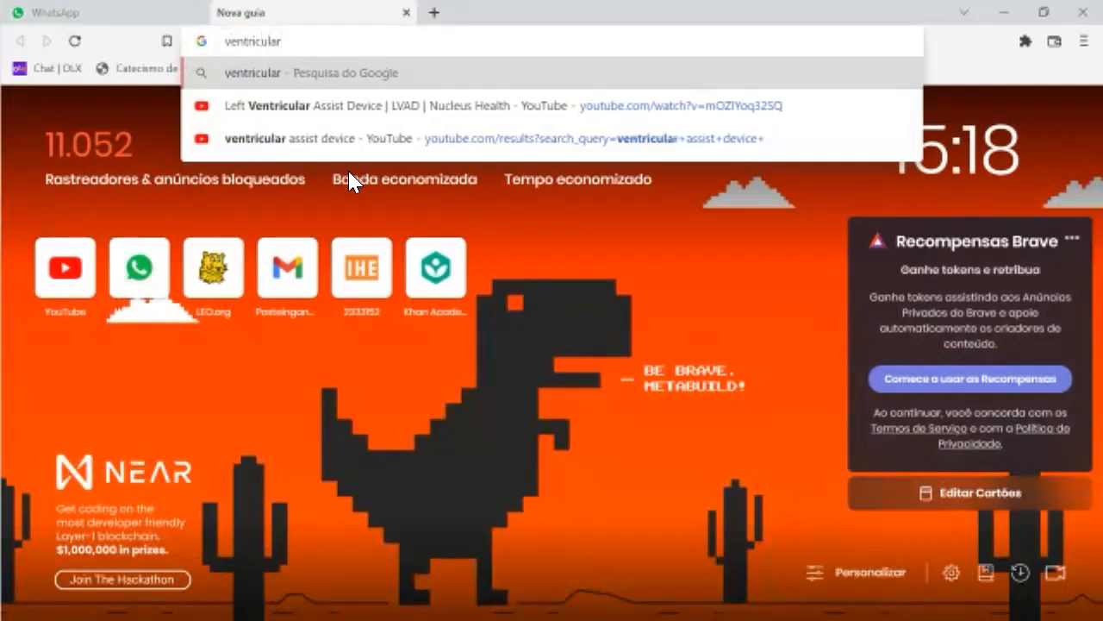
pyautogui.write('assis')
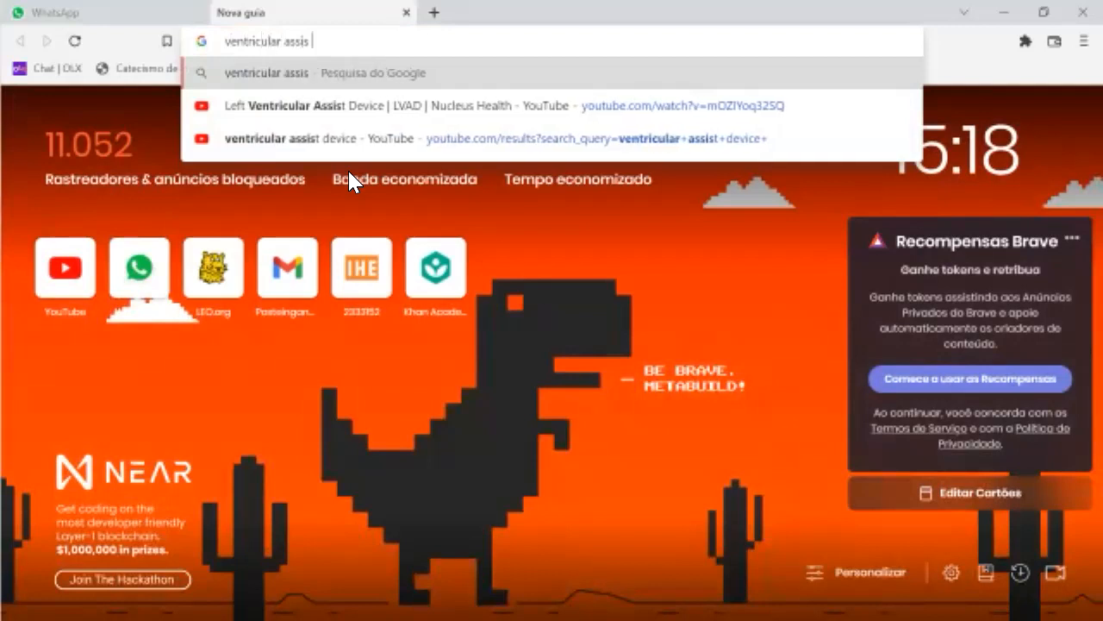
pyautogui.write('t')
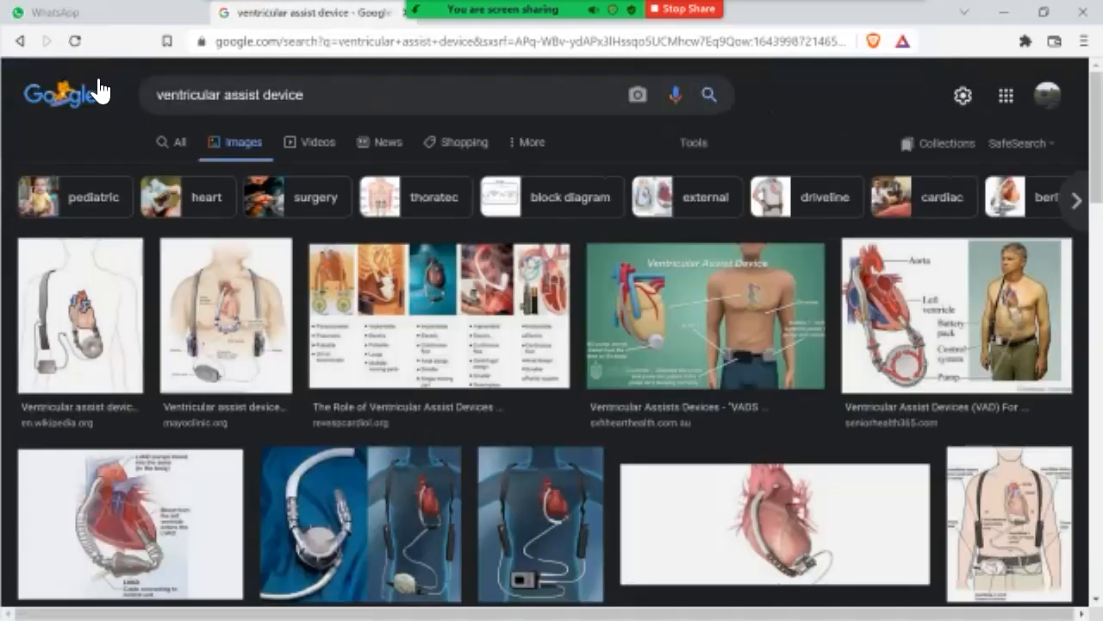
pyautogui.moveTo(224, 314)
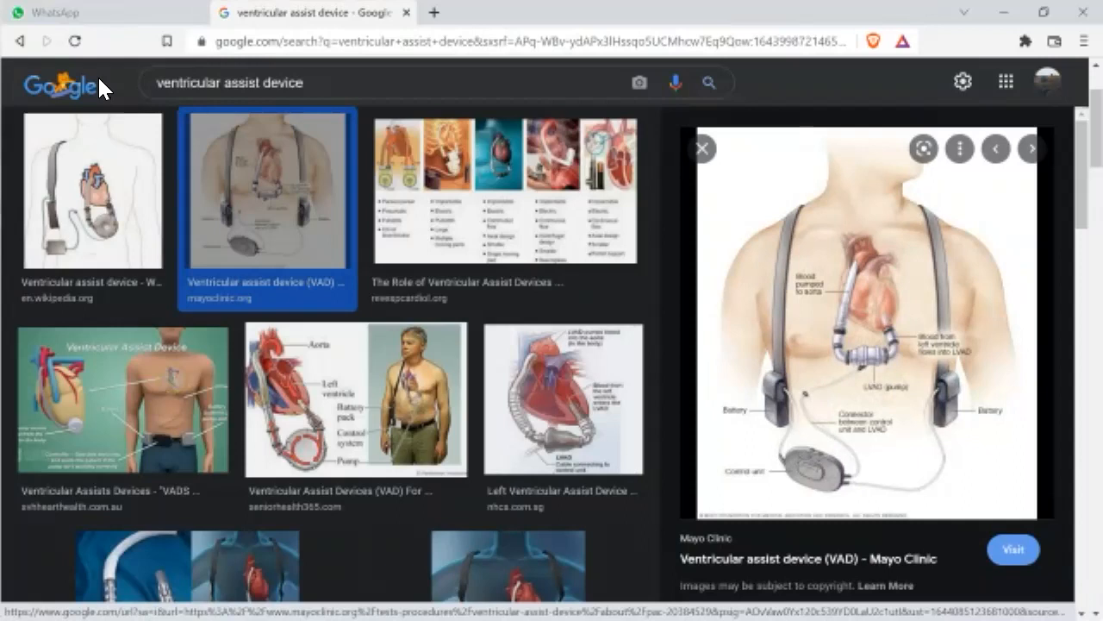
# - Scroll the image results to reach the Mayo Clinic ventricular assist device diagram
pyautogui.scroll(-3)
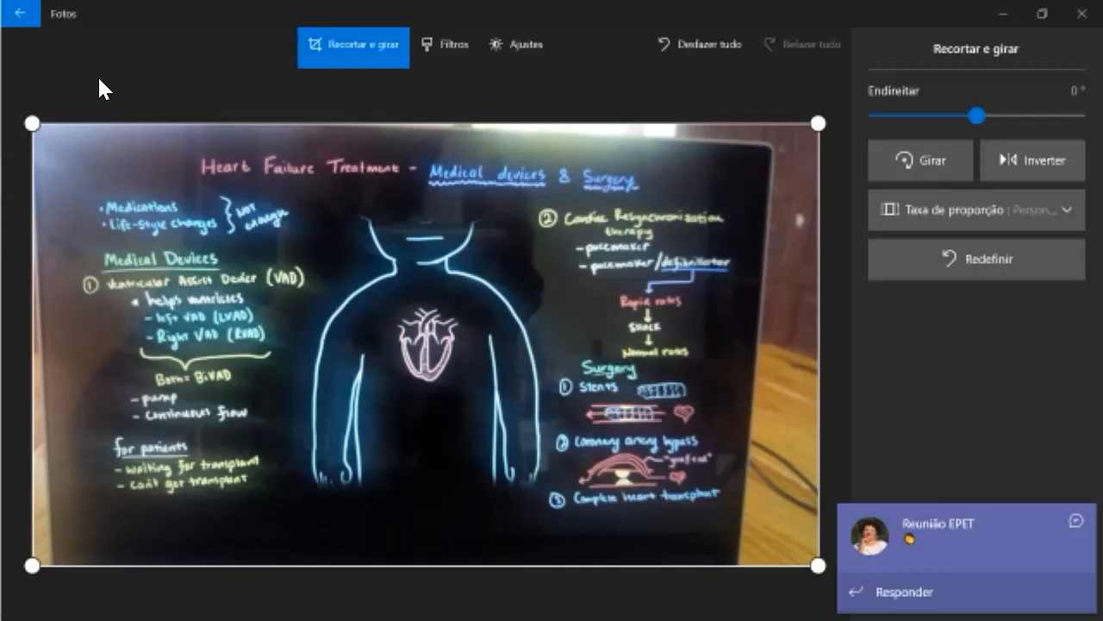
# - Switch to Brave and start the new search 'malha em ing' in a fresh tab
pyautogui.press('alt+tab')
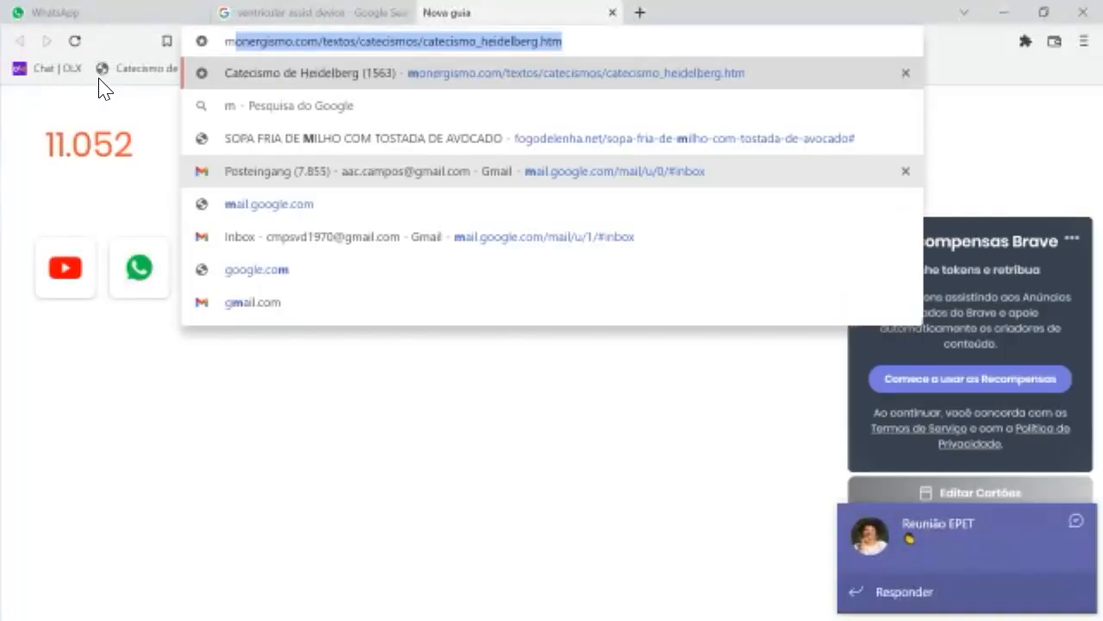
pyautogui.write('malha em ing')
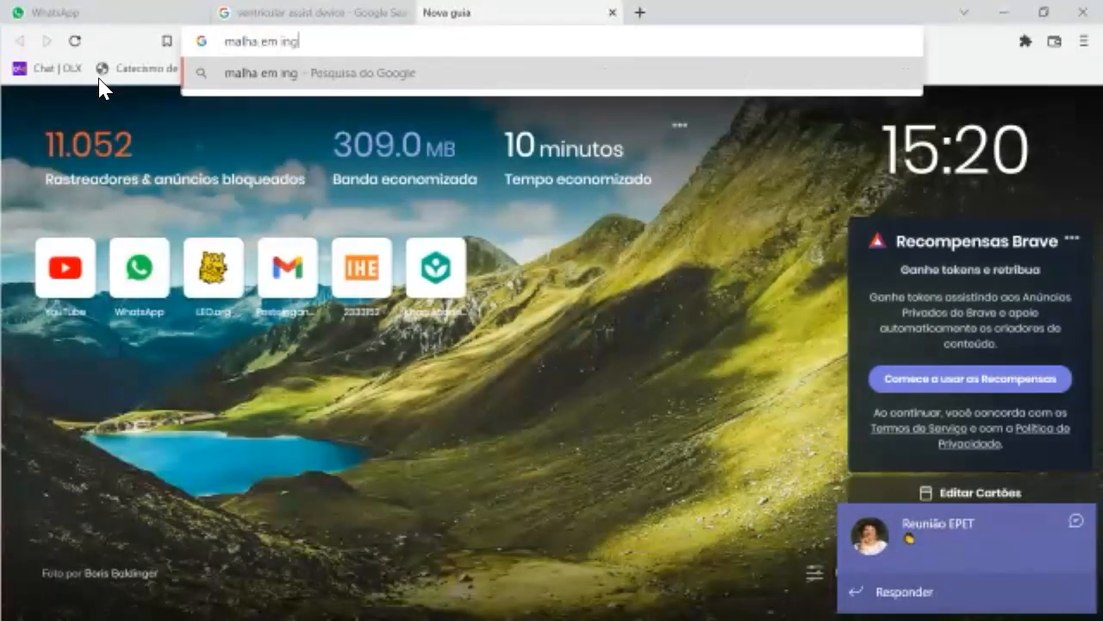